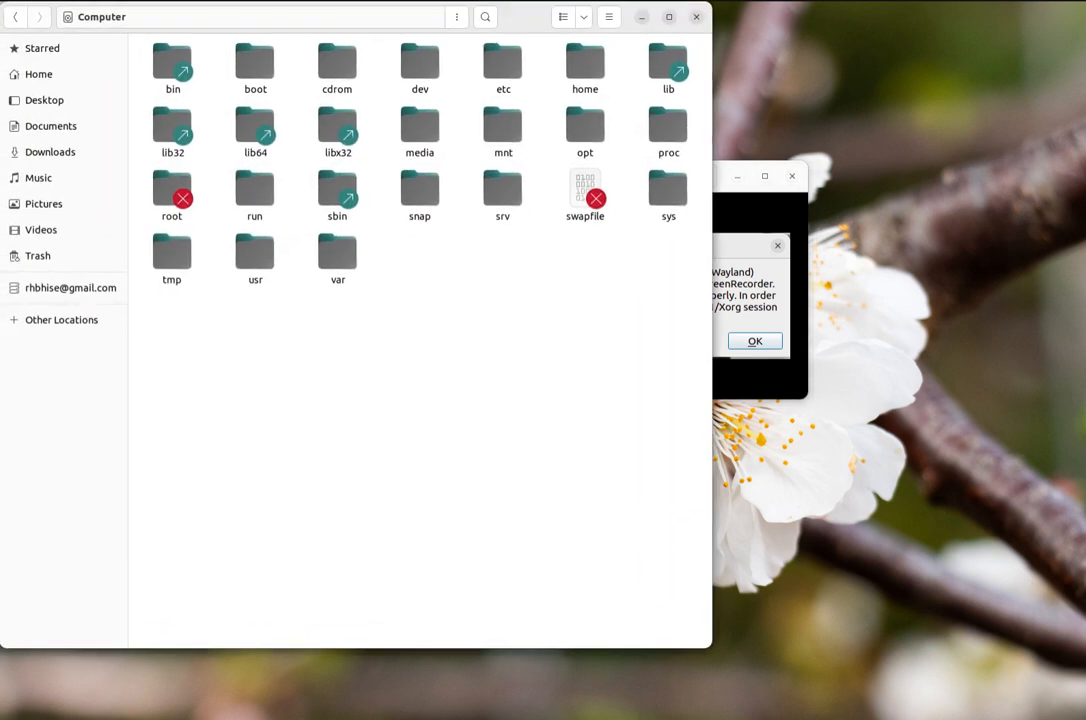
pyautogui.moveTo(401, 293)
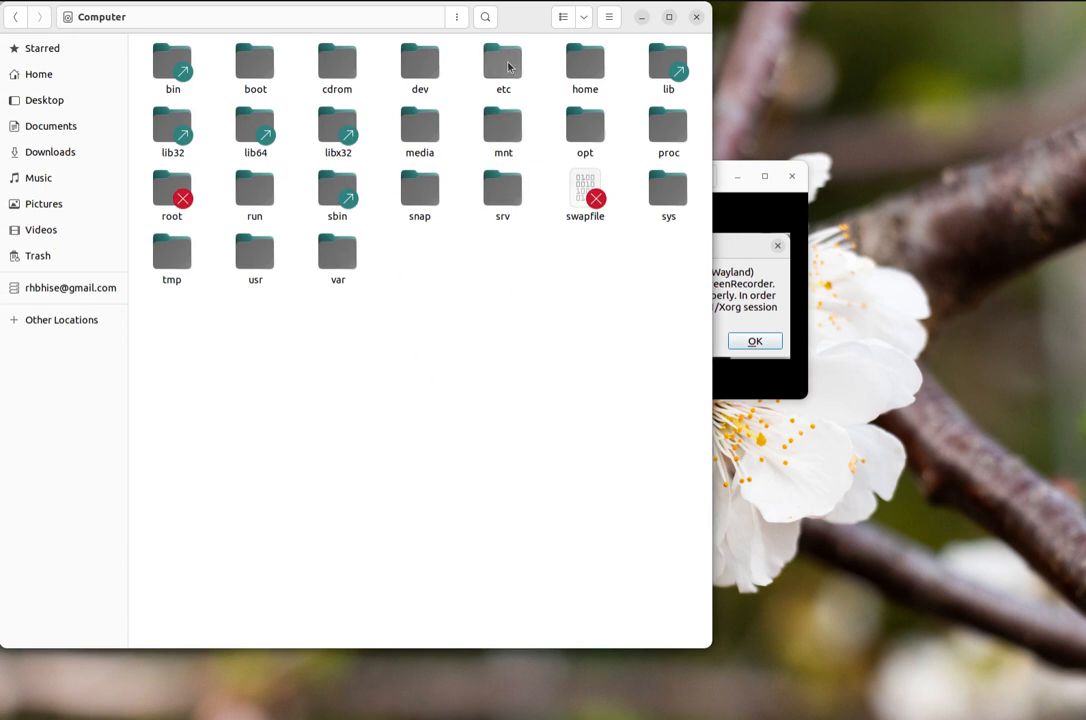
# - Open the etc folder from the root of the computer
pyautogui.doubleClick(502, 60)
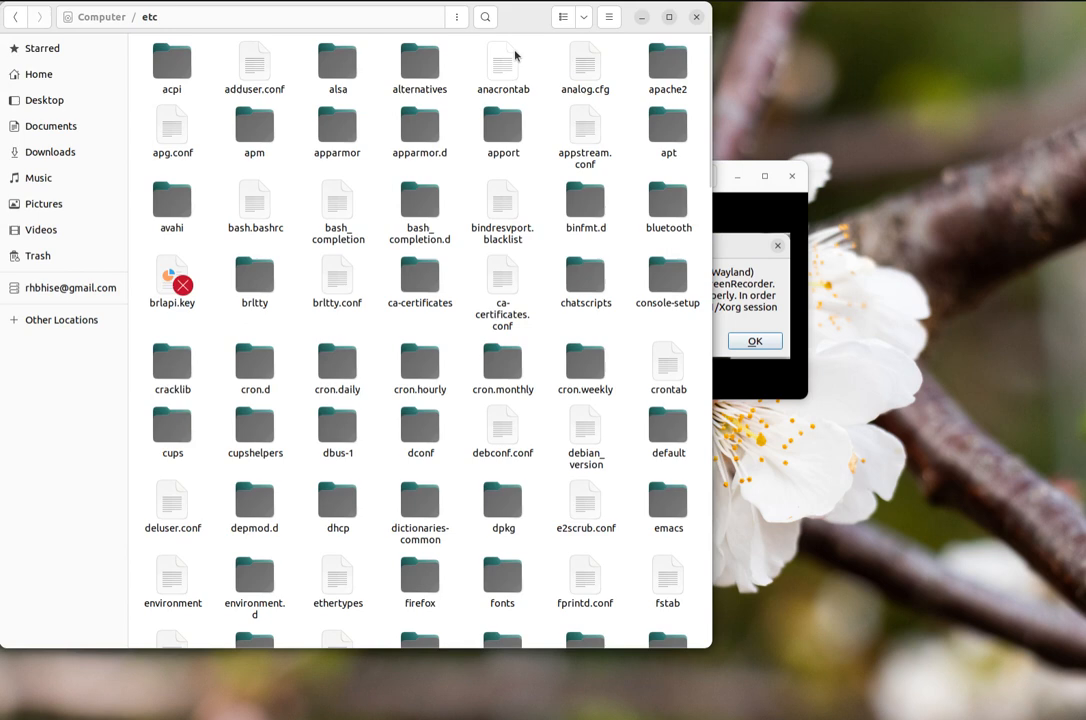
pyautogui.moveTo(550, 18)
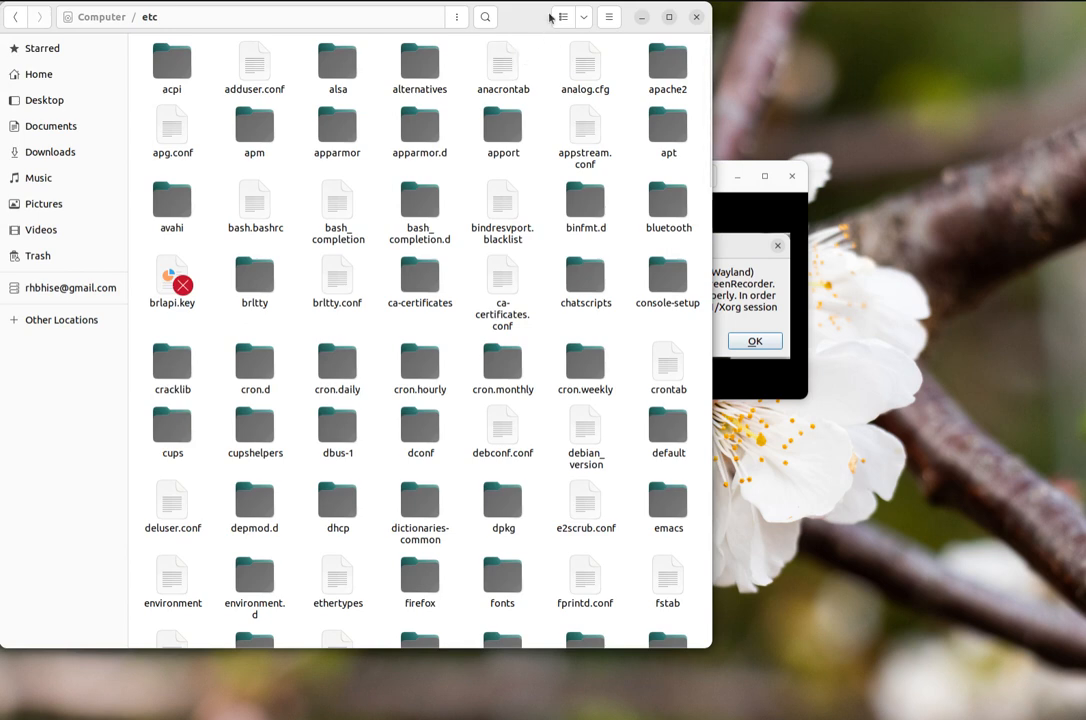
pyautogui.moveTo(535, 87)
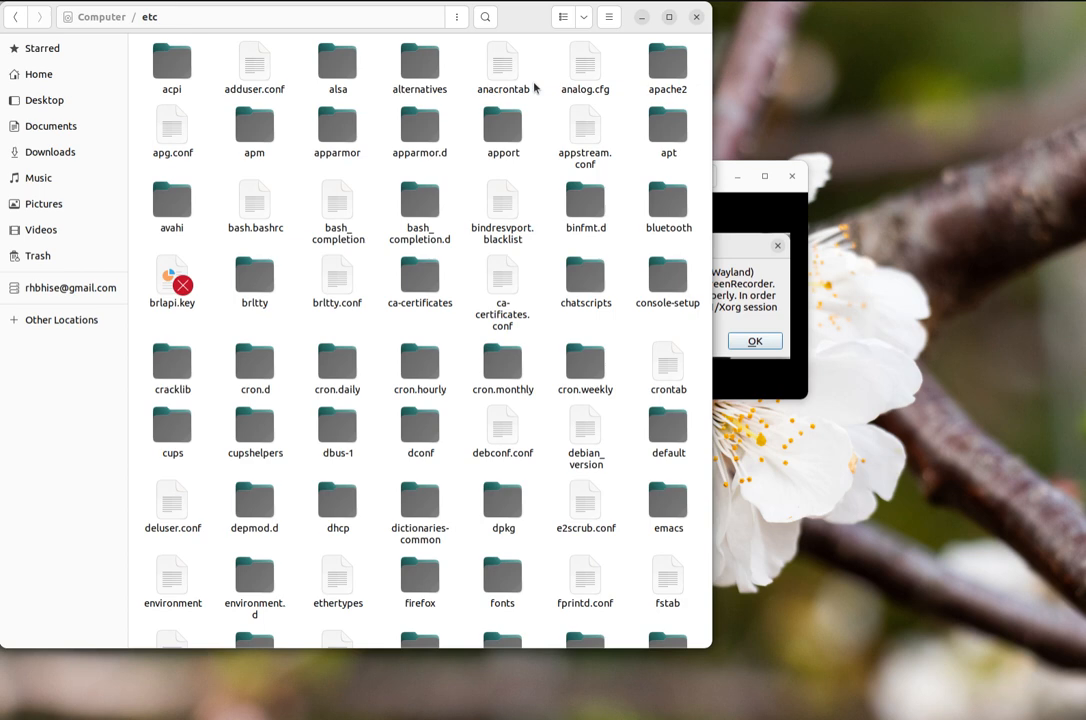
# - Search 'gd', open the gdm3 folder from the results, and select custom.conf
pyautogui.write('gd')
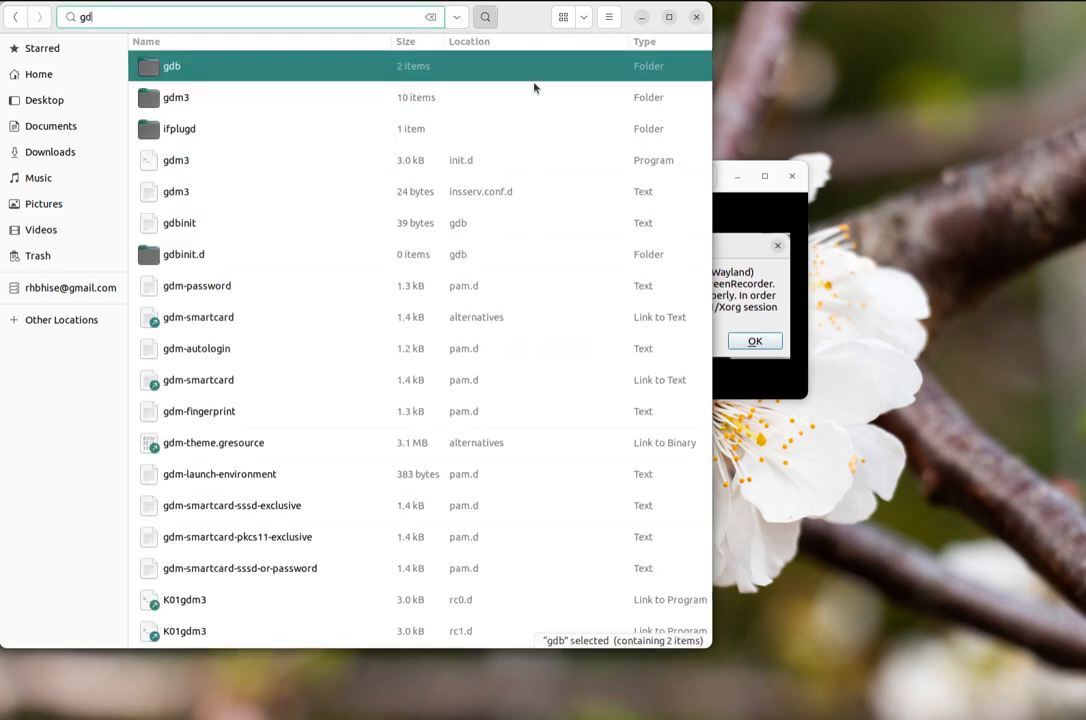
pyautogui.click(177, 97)
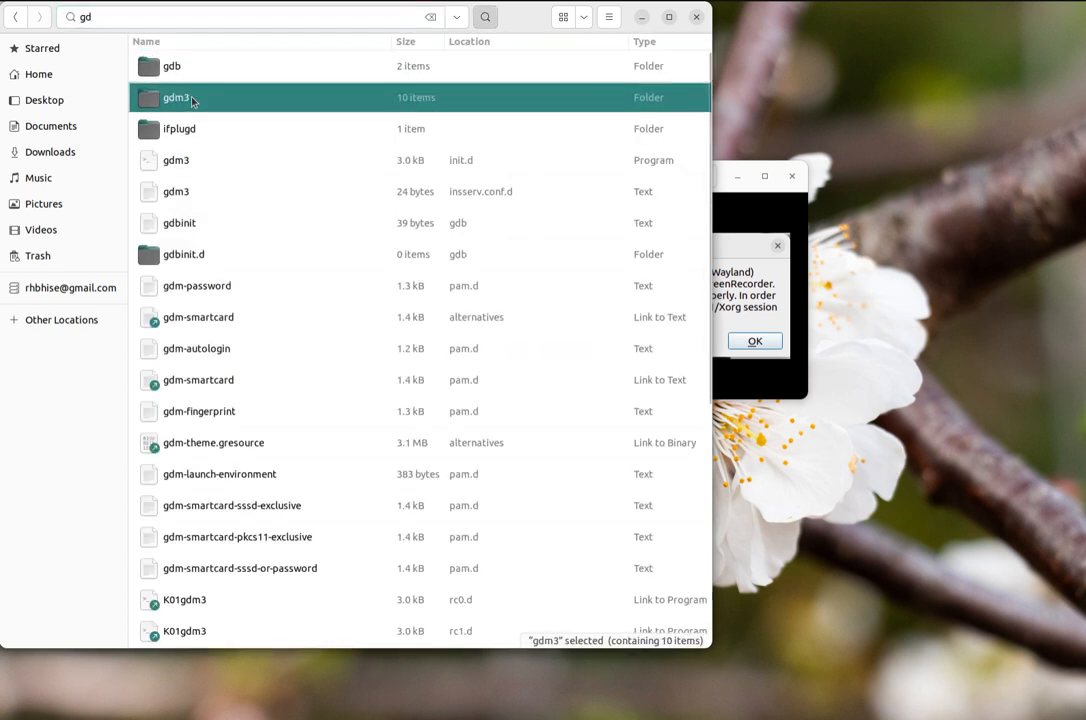
pyautogui.doubleClick(177, 97)
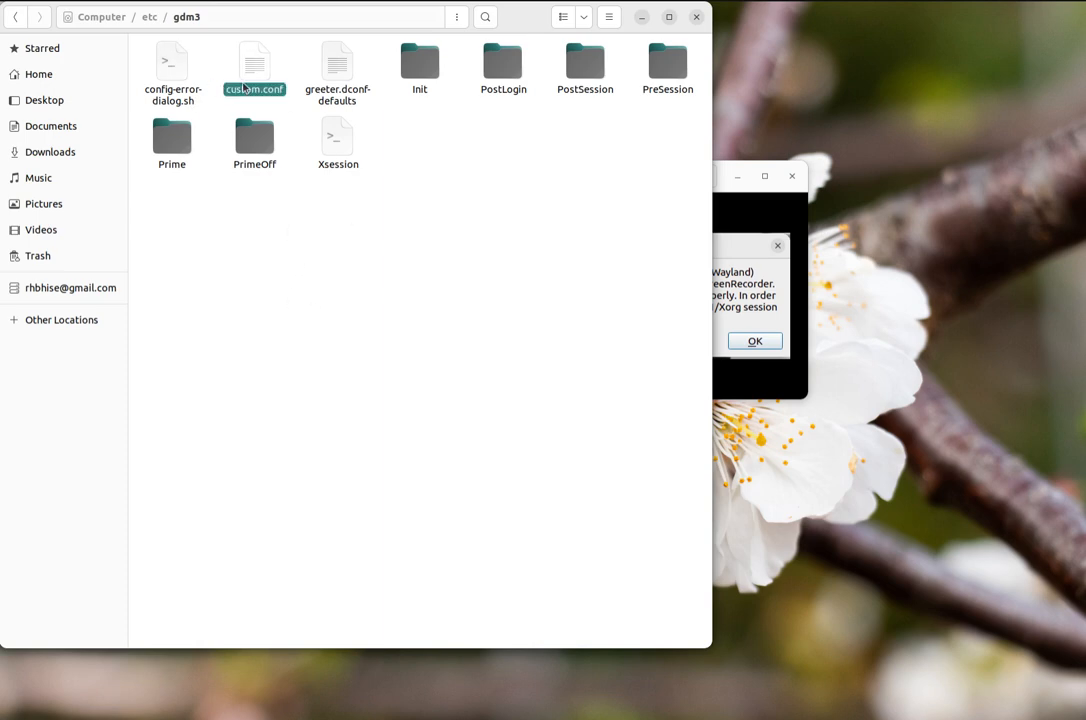
pyautogui.click(257, 63)
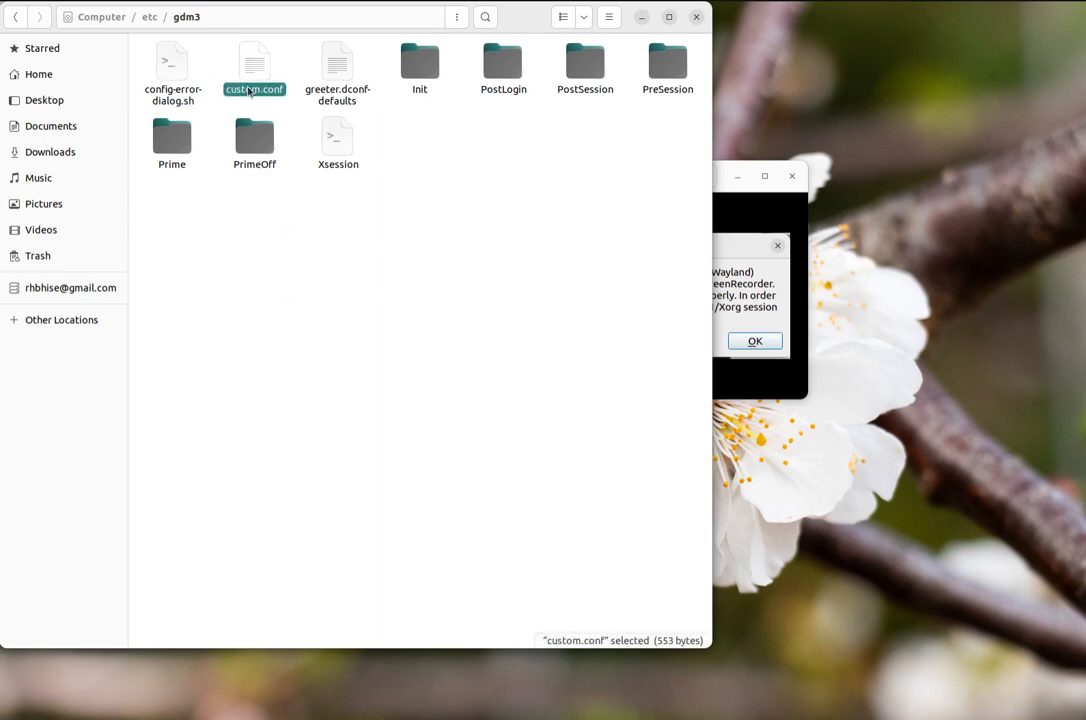
# - Open custom.conf in Text Editor, select the WaylandEnable=false line and type '#'
pyautogui.doubleClick(256, 60)
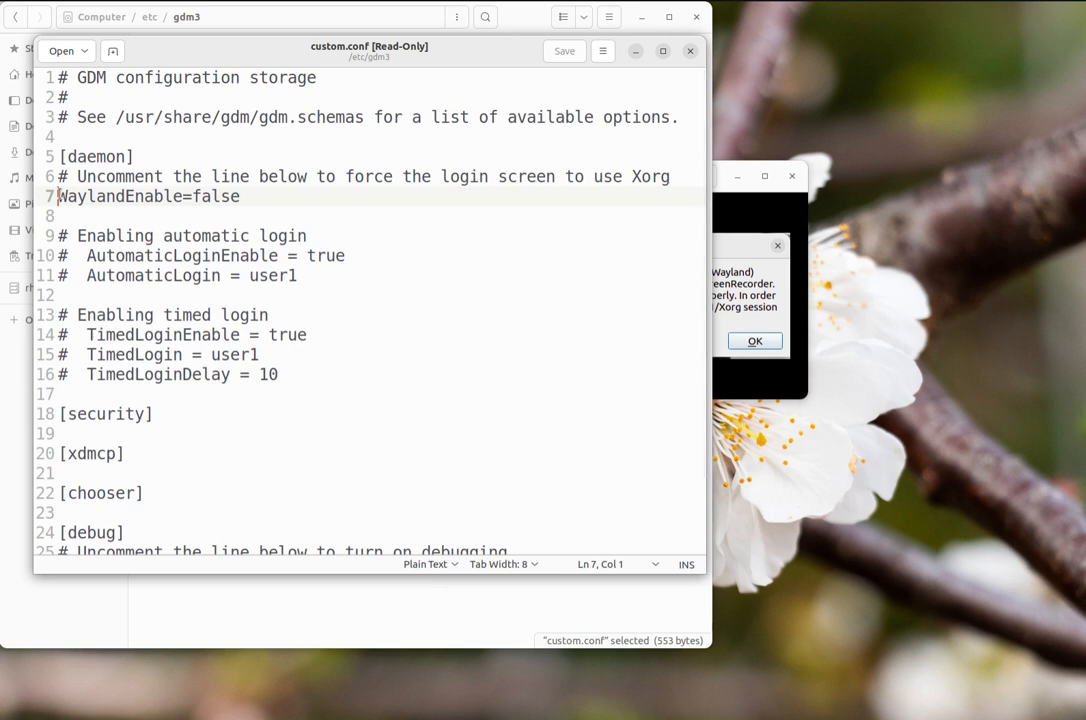
pyautogui.moveTo(57, 196); pyautogui.dragTo(233, 196)
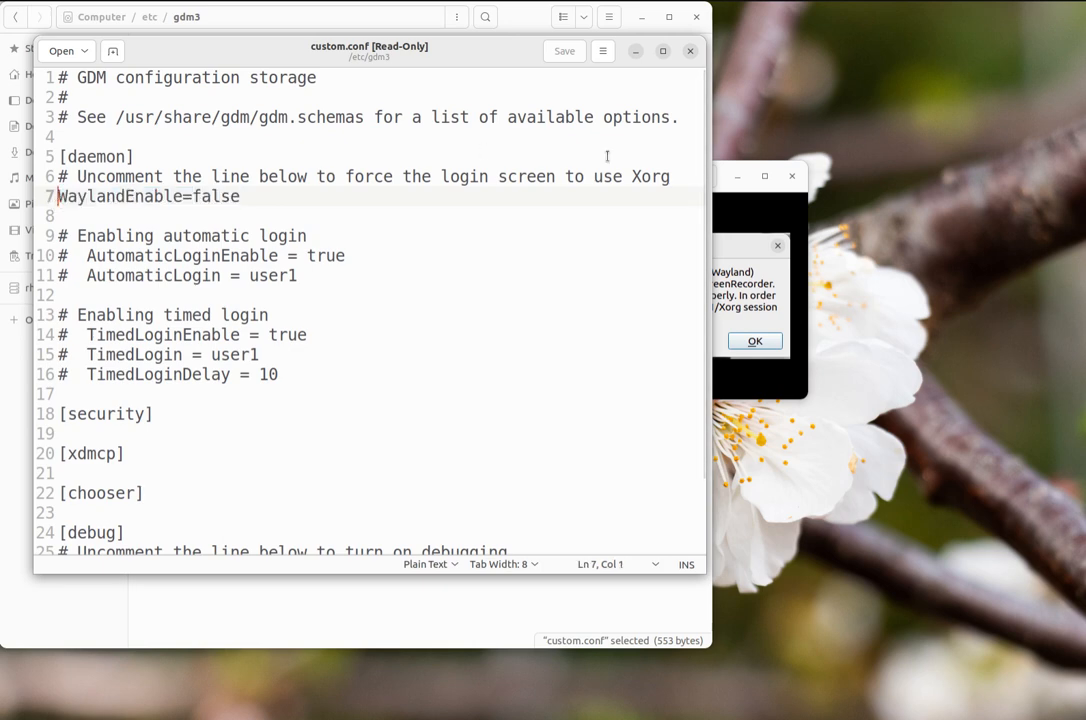
pyautogui.write('#')
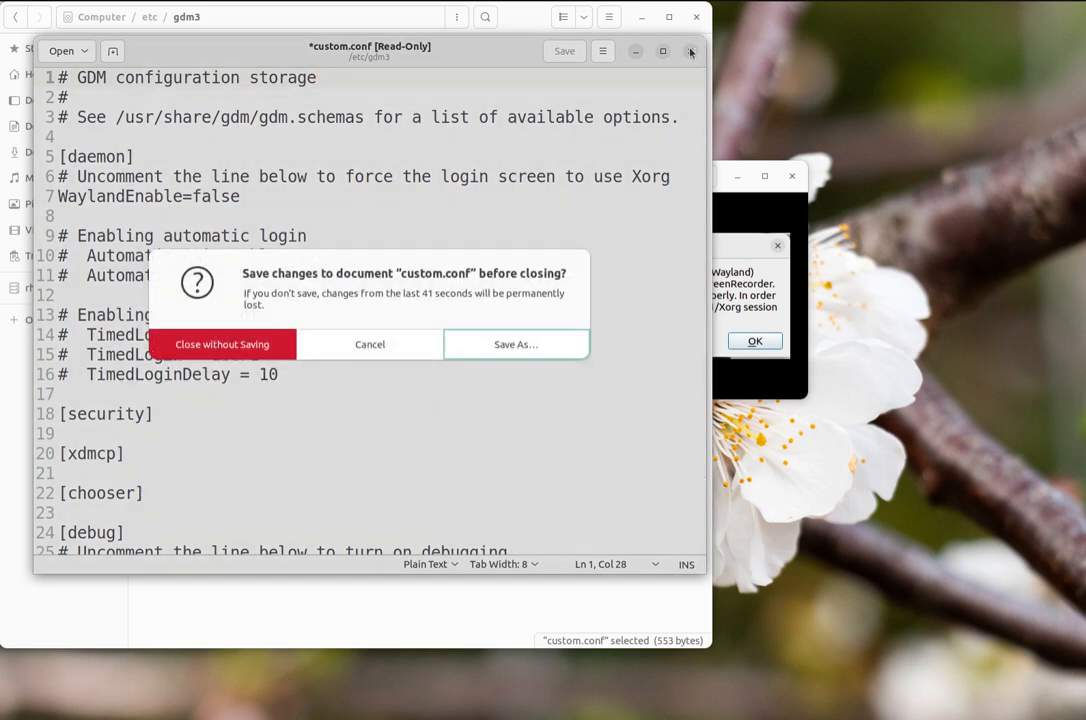
# - Discard the edits with Close without Saving, returning to the gdm3 folder
pyautogui.click(221, 344)
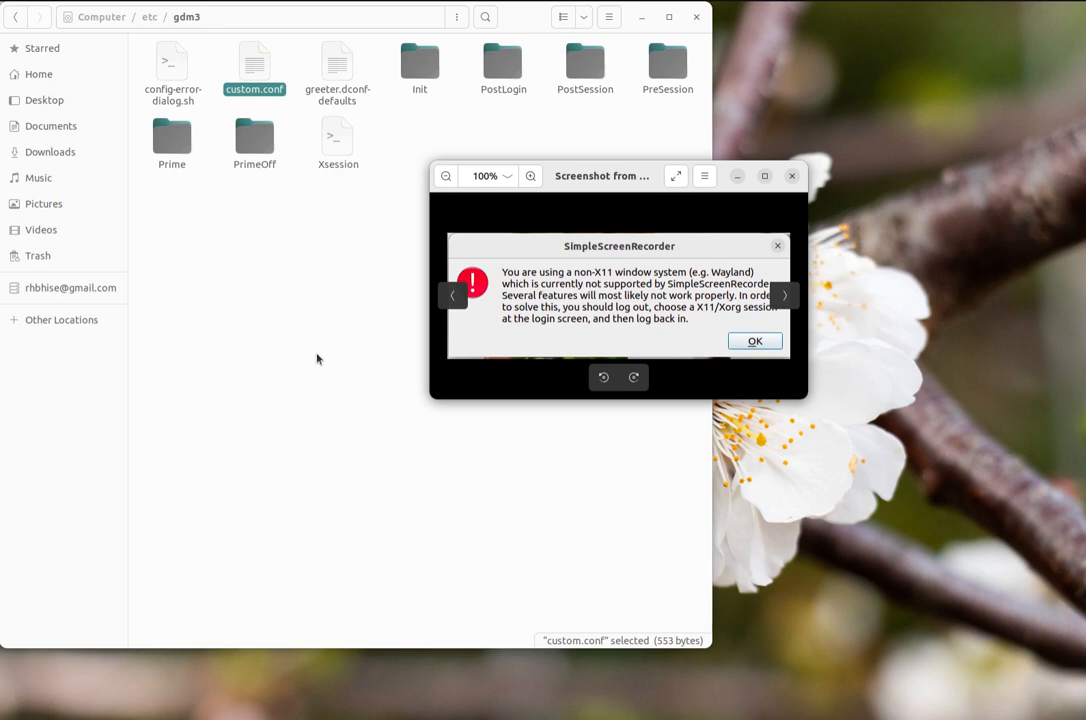
pyautogui.moveTo(280, 392)
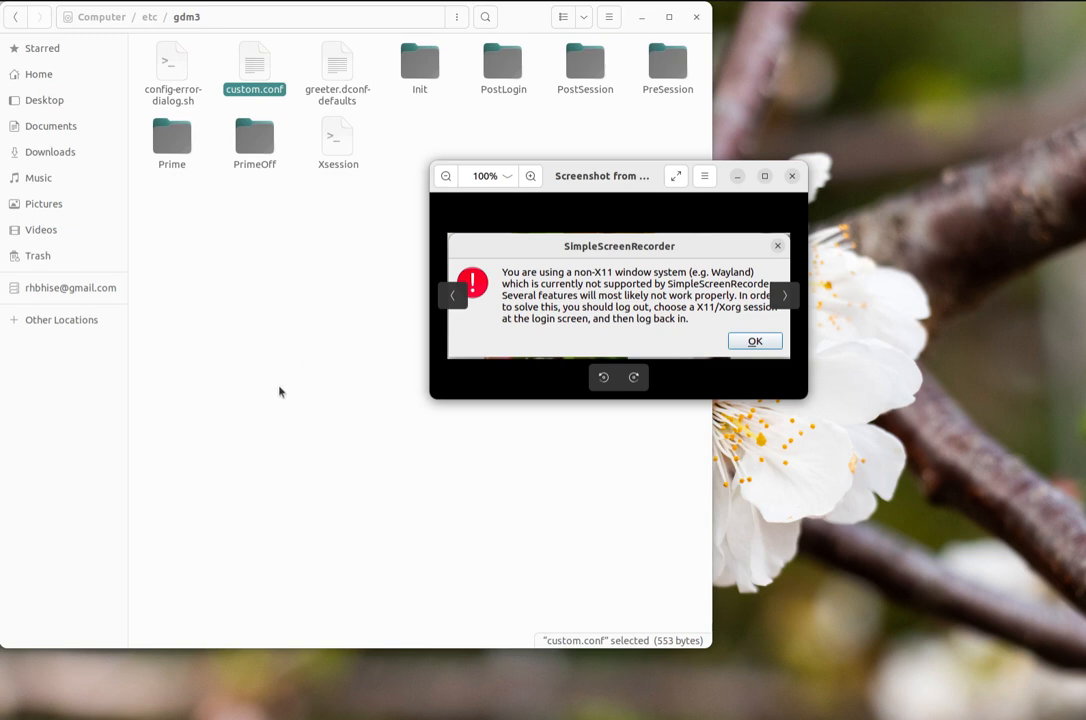